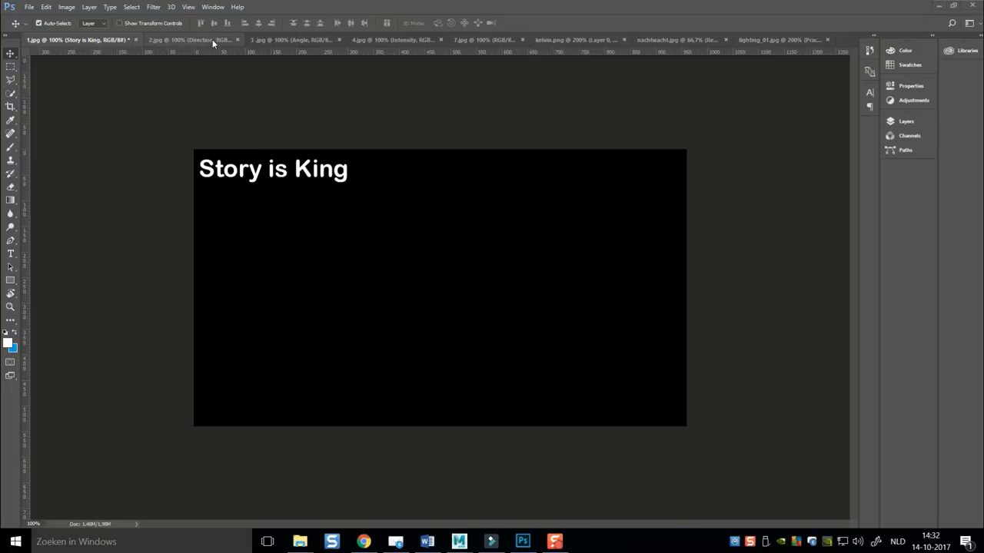
# Step: Switch to the 2.jpg Direction slide, then the 3.jpg Angle slide of the robot
pyautogui.click(185, 40)
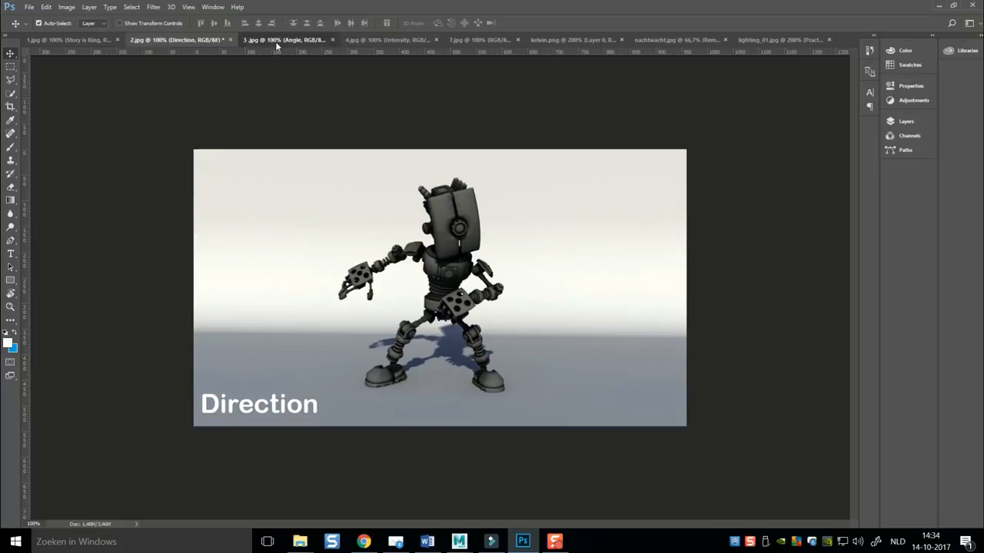
pyautogui.click(285, 40)
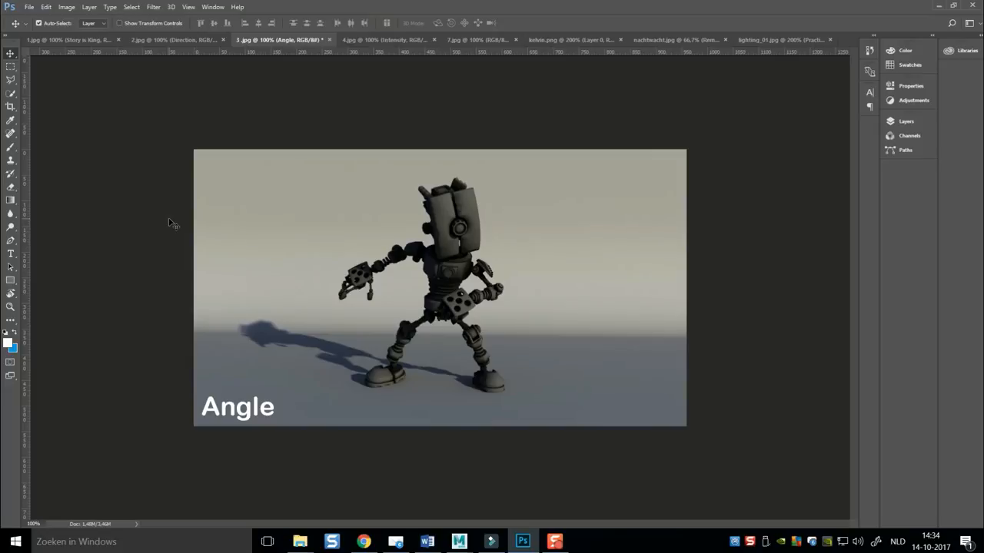
pyautogui.moveTo(387, 40)
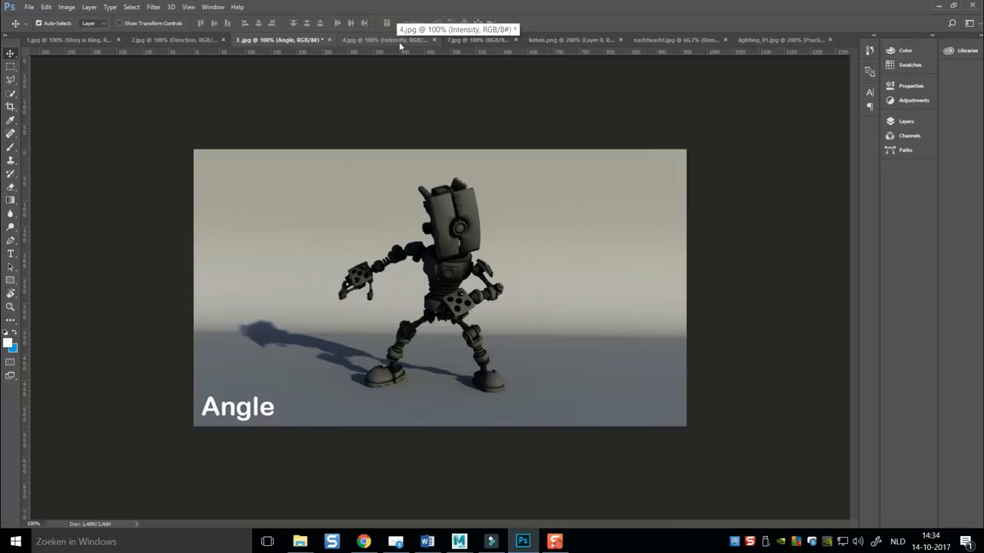
# Step: Switch to the 4.jpg tab showing the dim amber-lit Intensity robot render
pyautogui.click(384, 40)
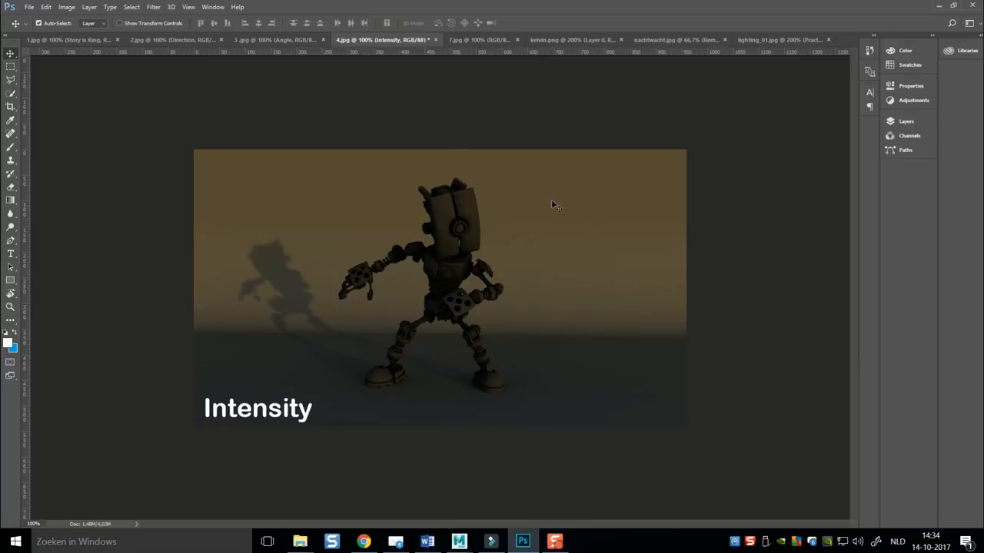
pyautogui.moveTo(739, 258)
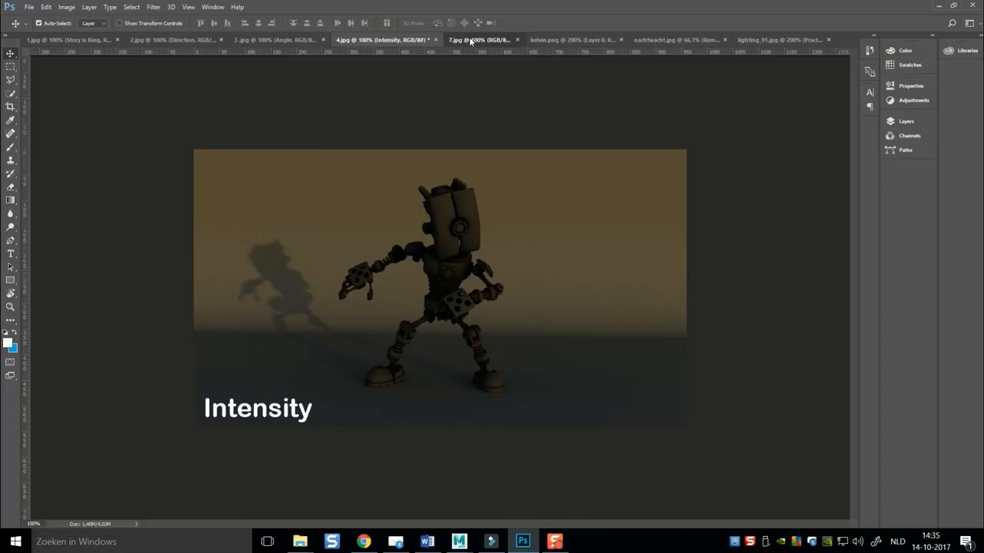
# Step: Switch to the 5.jpg tab showing the orange industrial Color scene
pyautogui.click(477, 40)
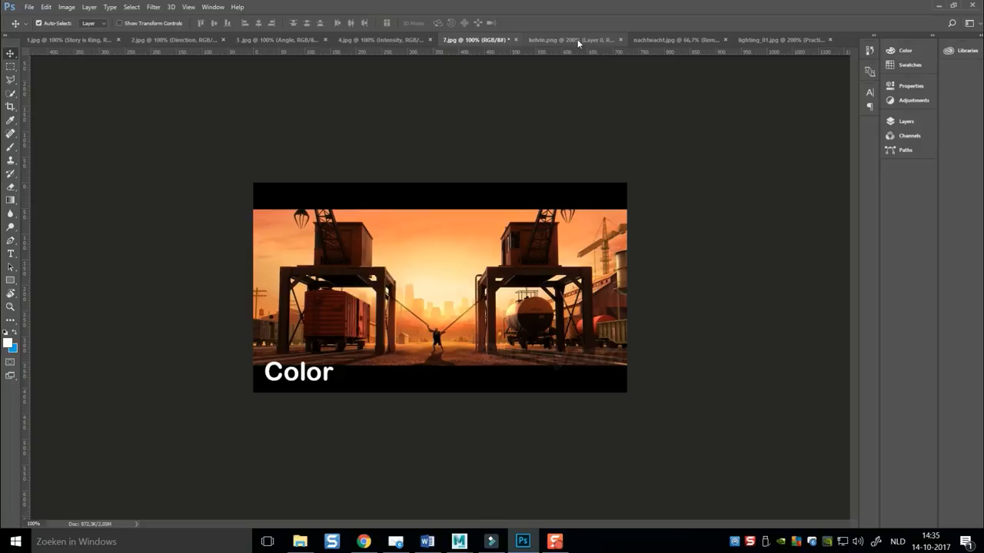
# Step: Switch to kelvin.png showing the colour temperature chart of light sources
pyautogui.click(568, 40)
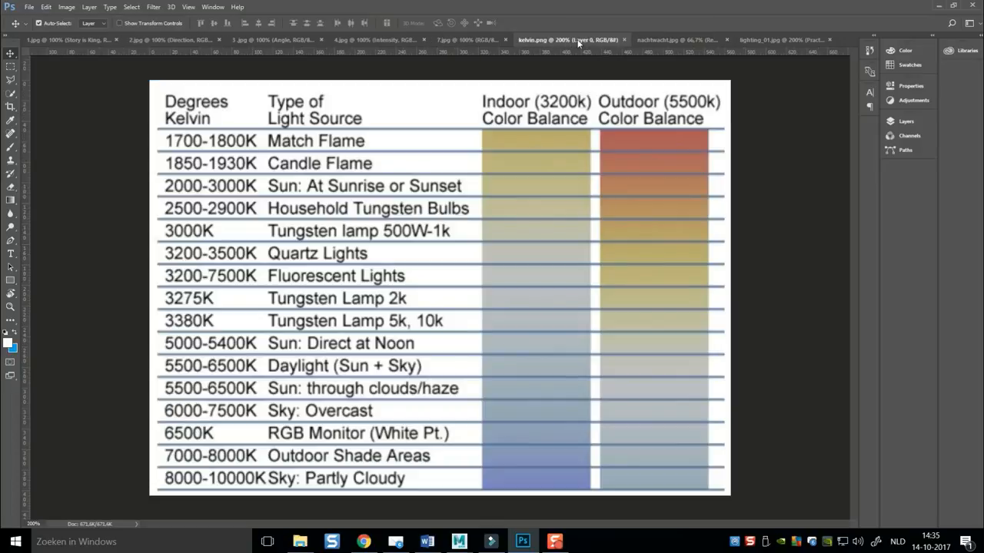
pyautogui.moveTo(772, 292)
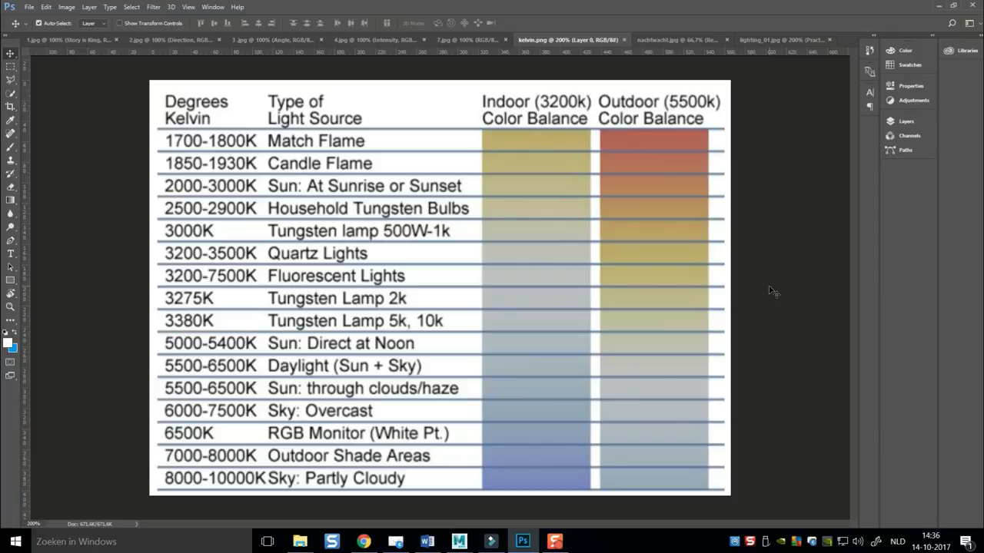
pyautogui.moveTo(765, 147)
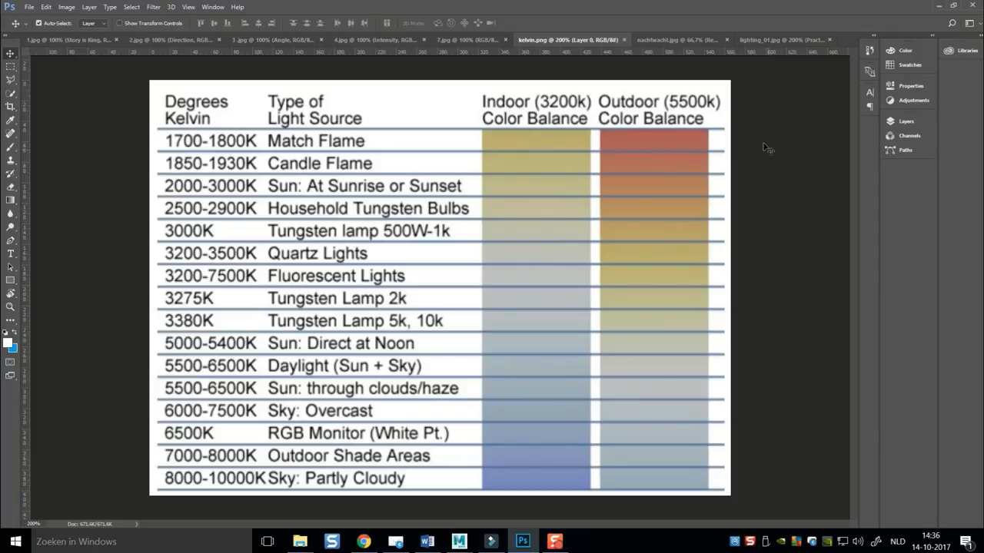
pyautogui.moveTo(679, 43)
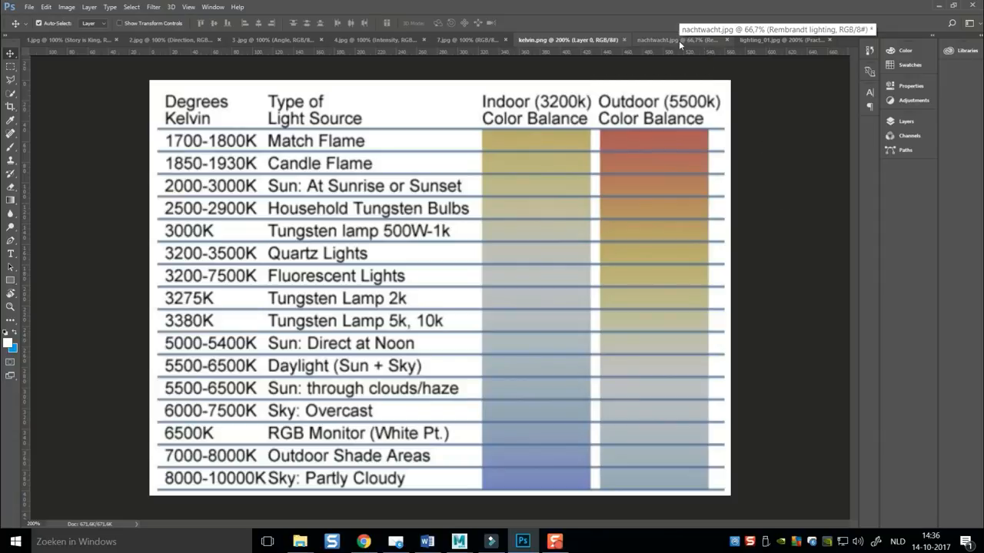
# Step: Switch to nachtwacht.jpg showing the Rembrandt lighting group painting
pyautogui.click(658, 40)
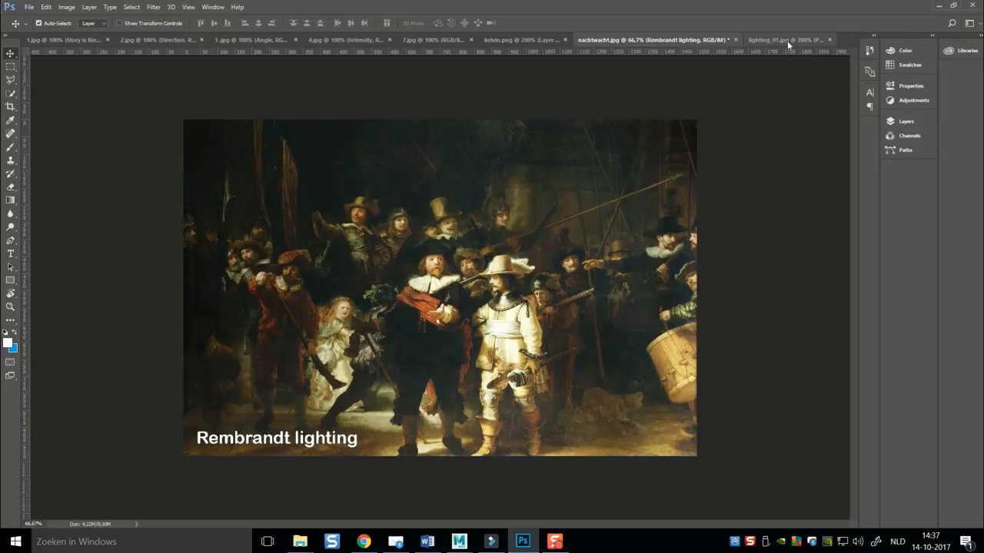
# Step: Switch to lighting_01.jpg showing children lit by a glowing TV (Practicals)
pyautogui.click(784, 40)
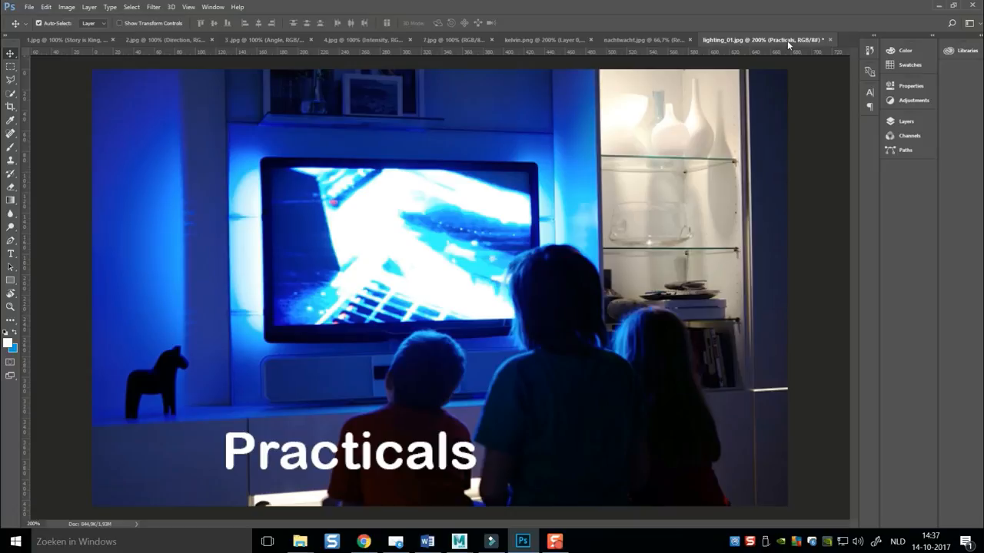
pyautogui.moveTo(432, 344)
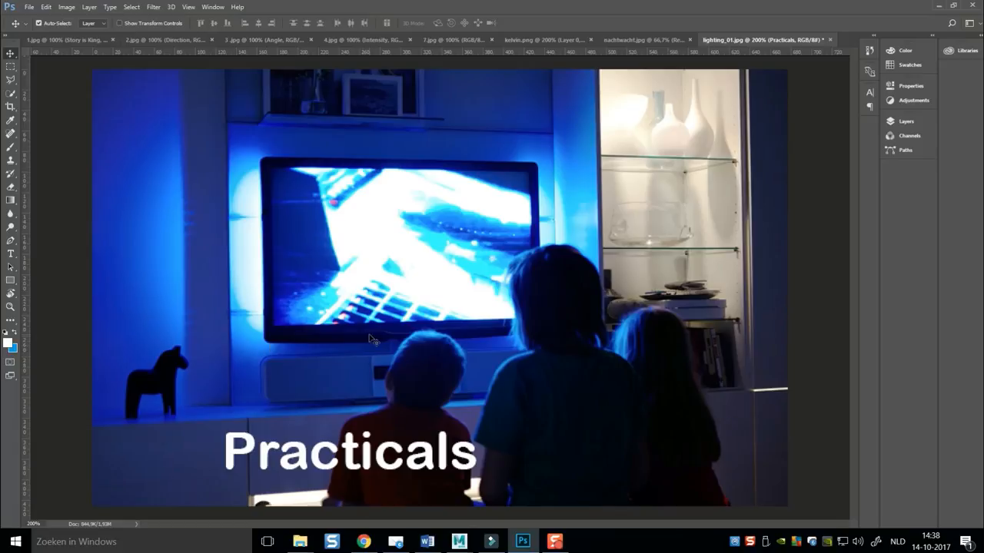
pyautogui.moveTo(176, 304)
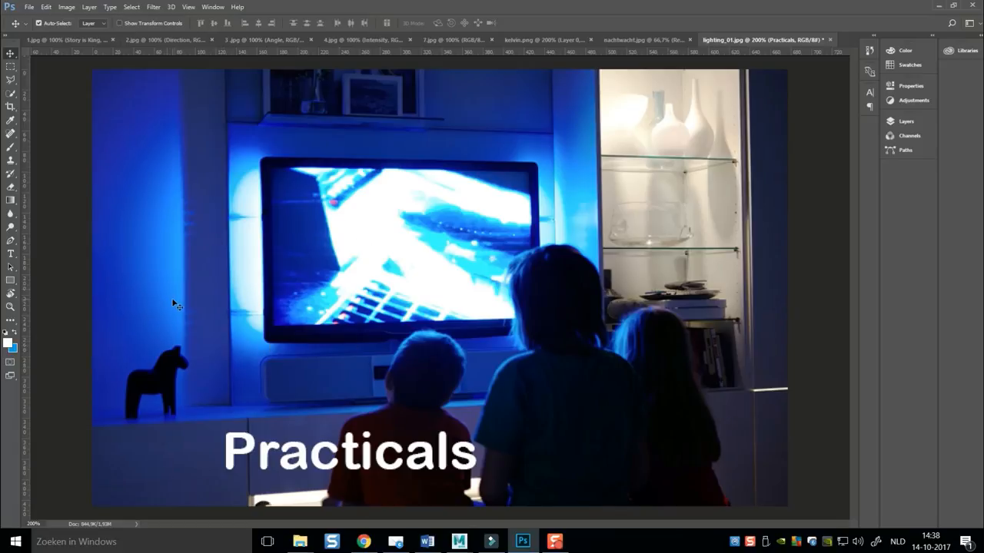
pyautogui.moveTo(151, 289)
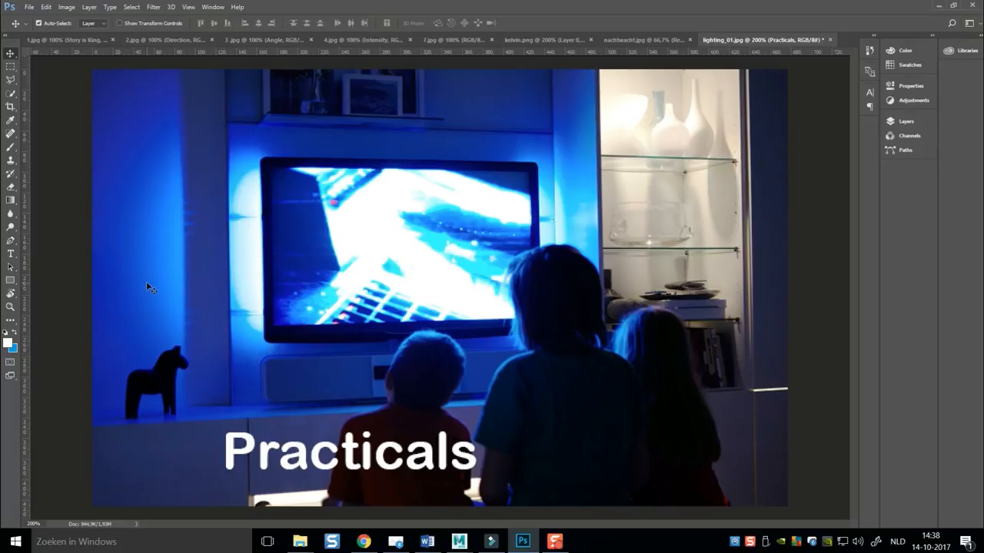